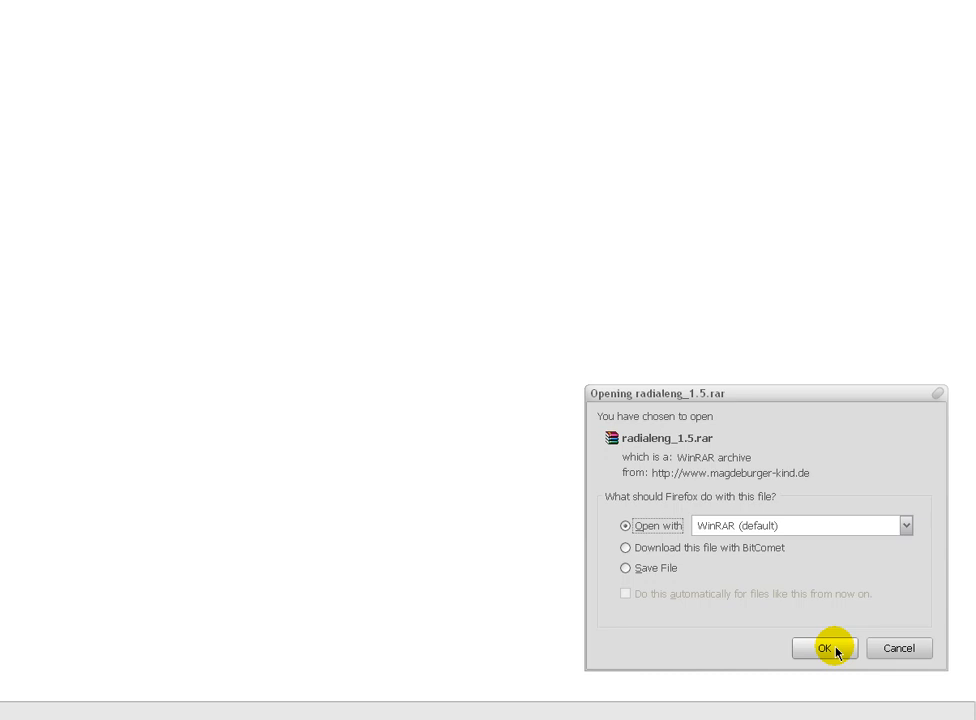
Step: Open the downloaded radialeng_1.5.rar with WinRAR (default) from the Opening dialog
{"action": "left_click", "coordinate": [824, 648]}
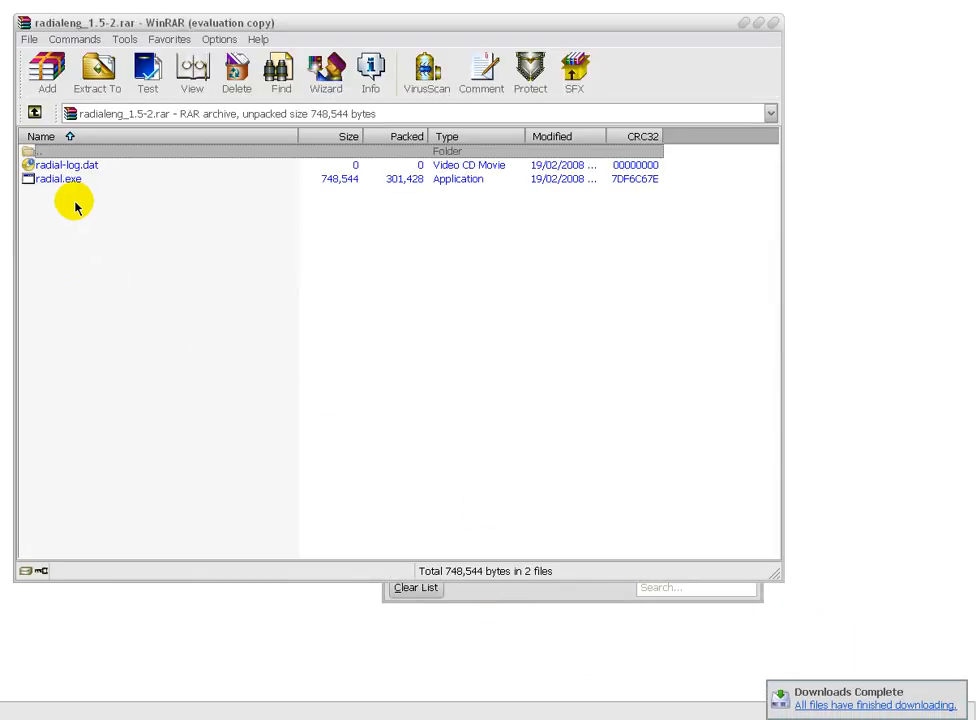
Step: Extract radial.exe from the archive to the Desktop via Extract To
{"action": "left_click", "coordinate": [58, 180]}
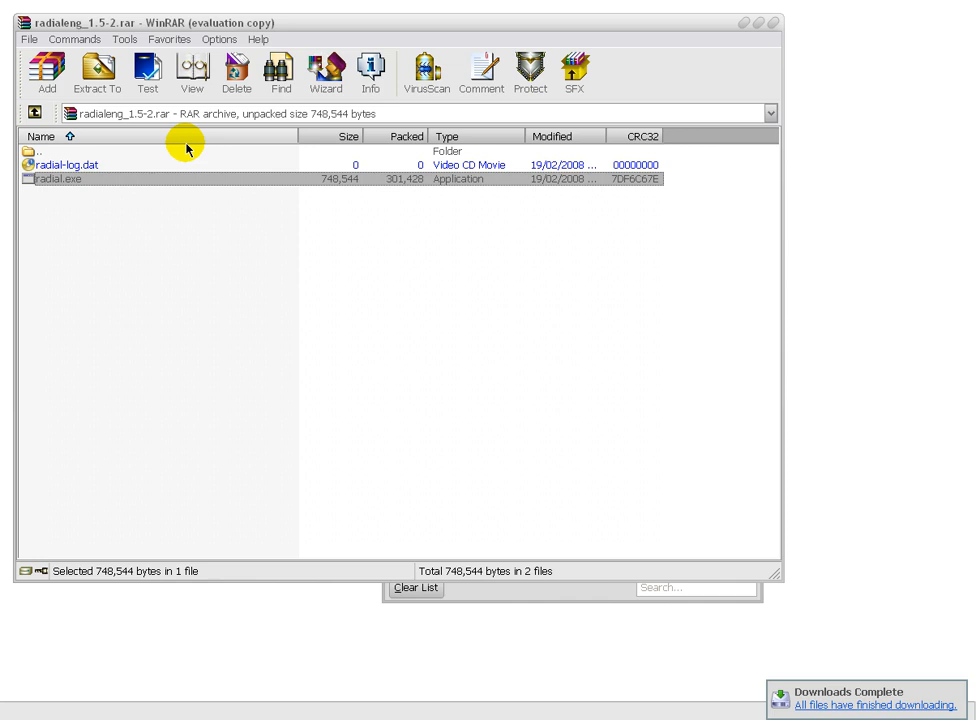
{"action": "left_click", "coordinate": [96, 72]}
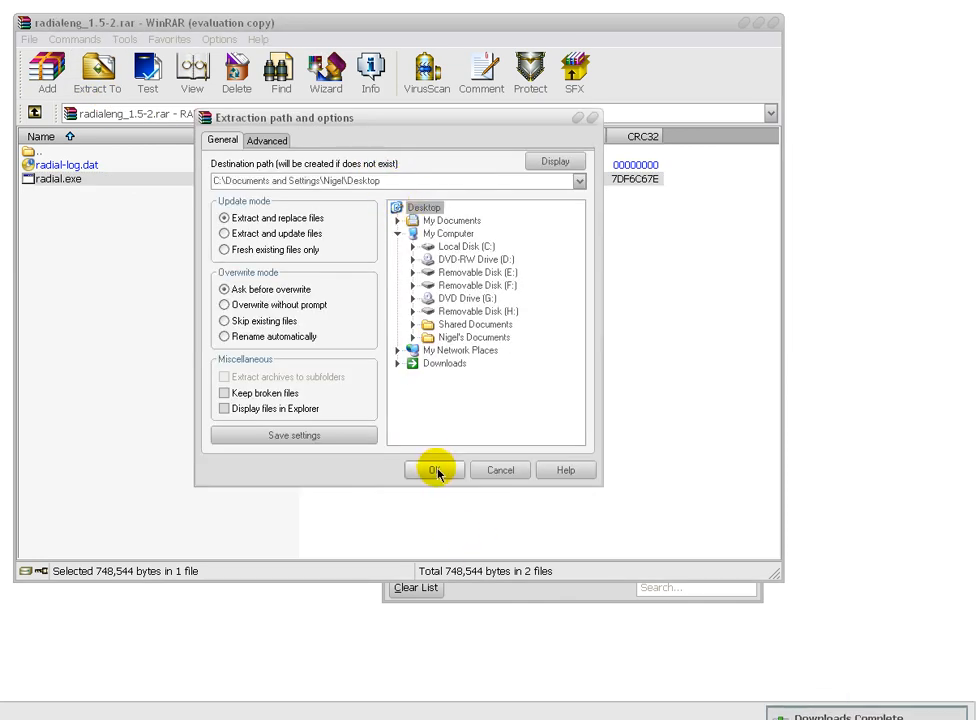
{"action": "left_click", "coordinate": [434, 470]}
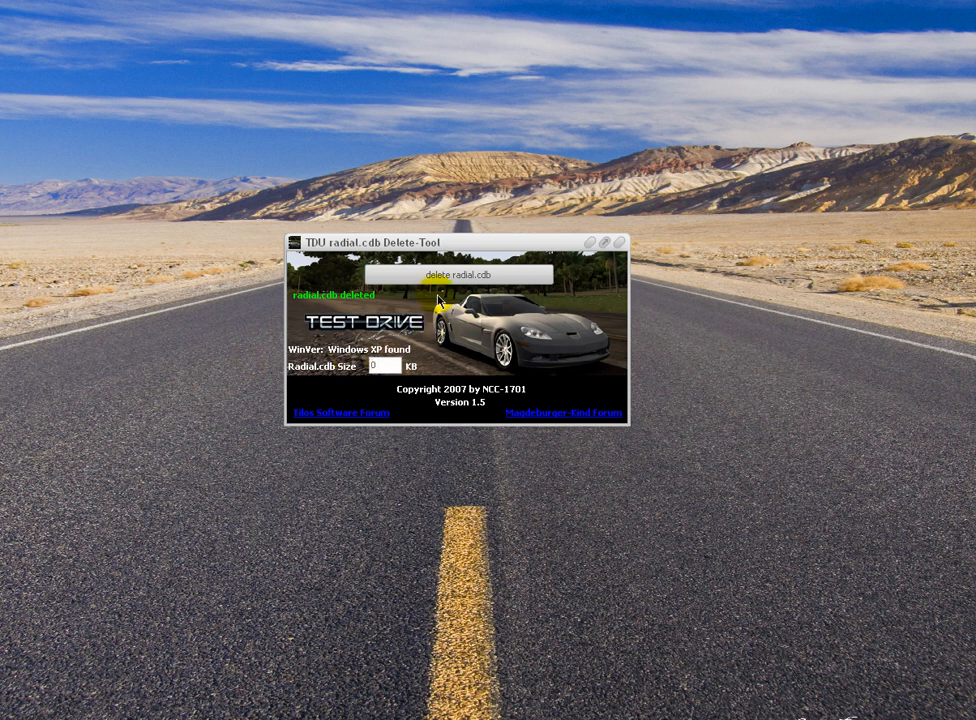
Step: Run 'delete radial.cdb' and acknowledge the Informationen message reporting it deleted
{"action": "left_click", "coordinate": [470, 274]}
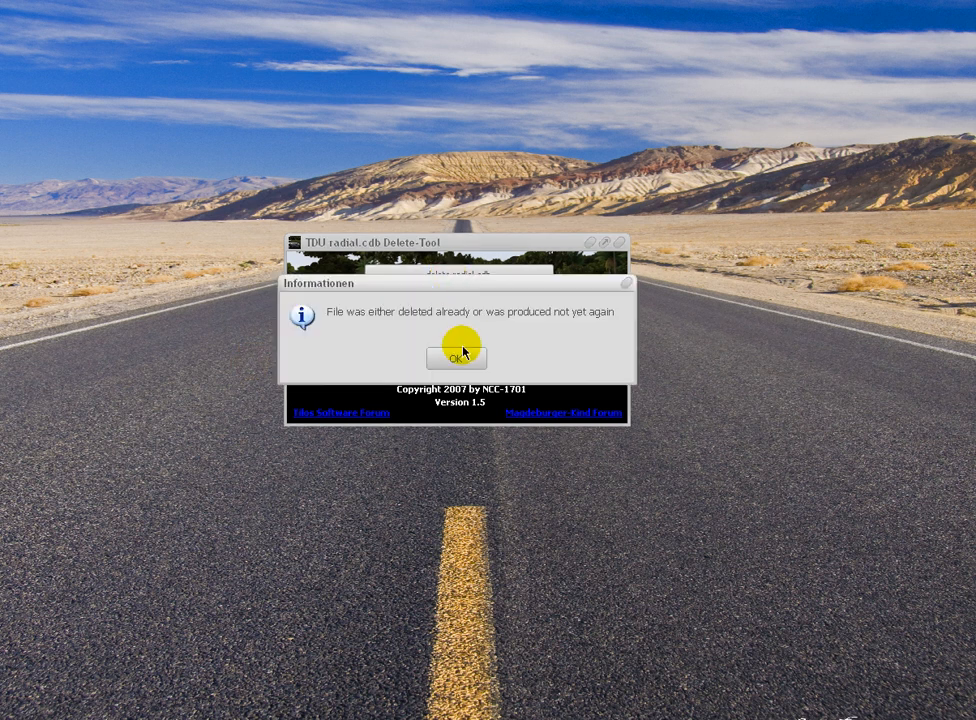
{"action": "left_click", "coordinate": [456, 356]}
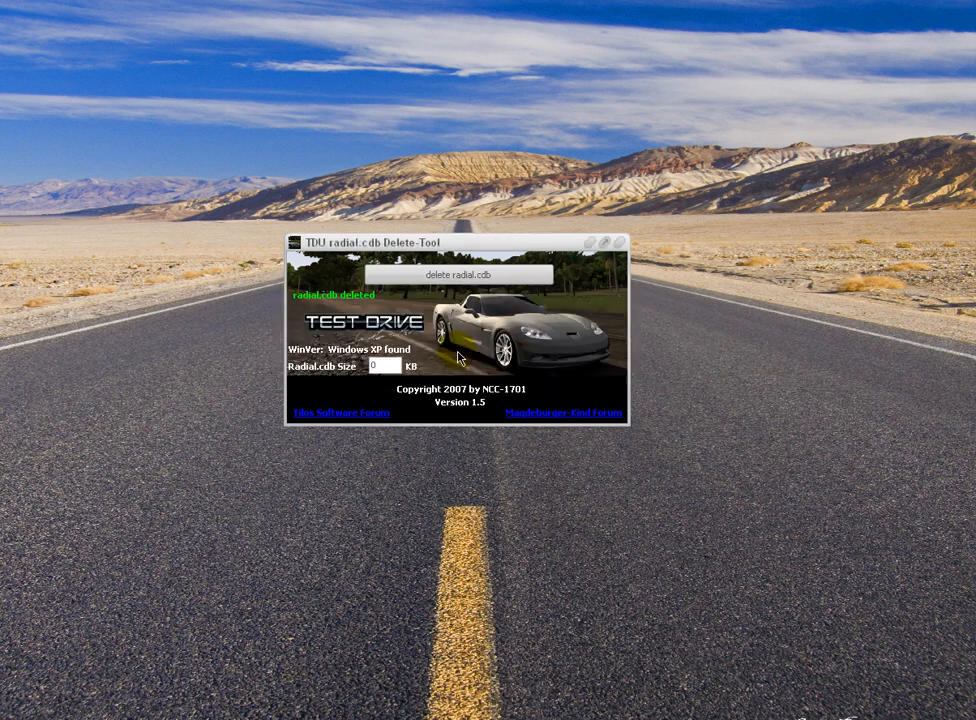